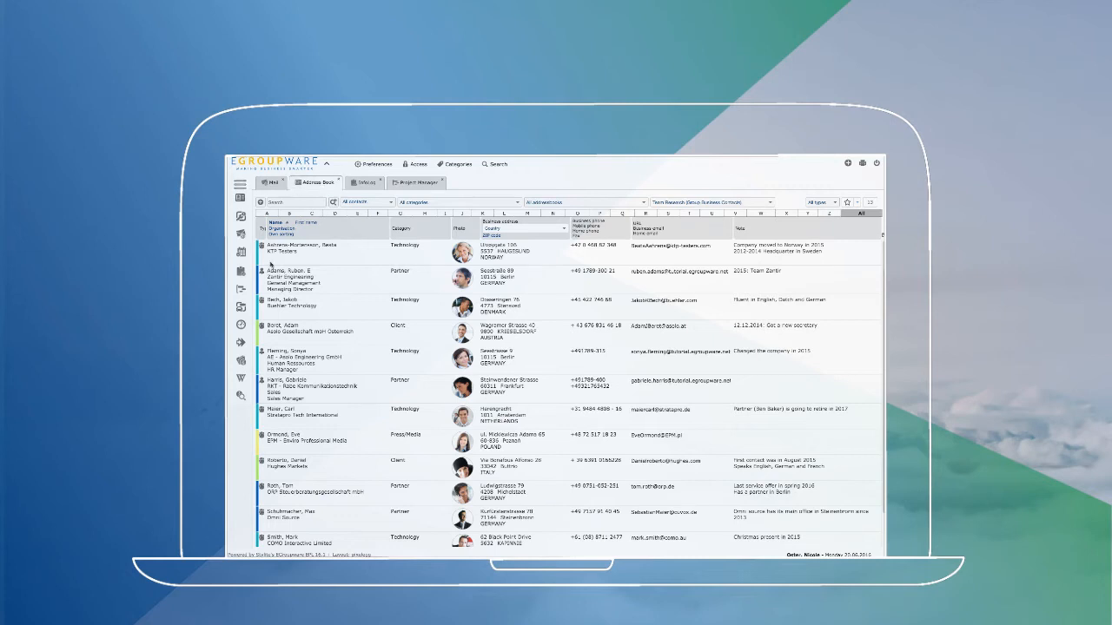
{"action": "mouse_move", "coordinate": [369, 214]}
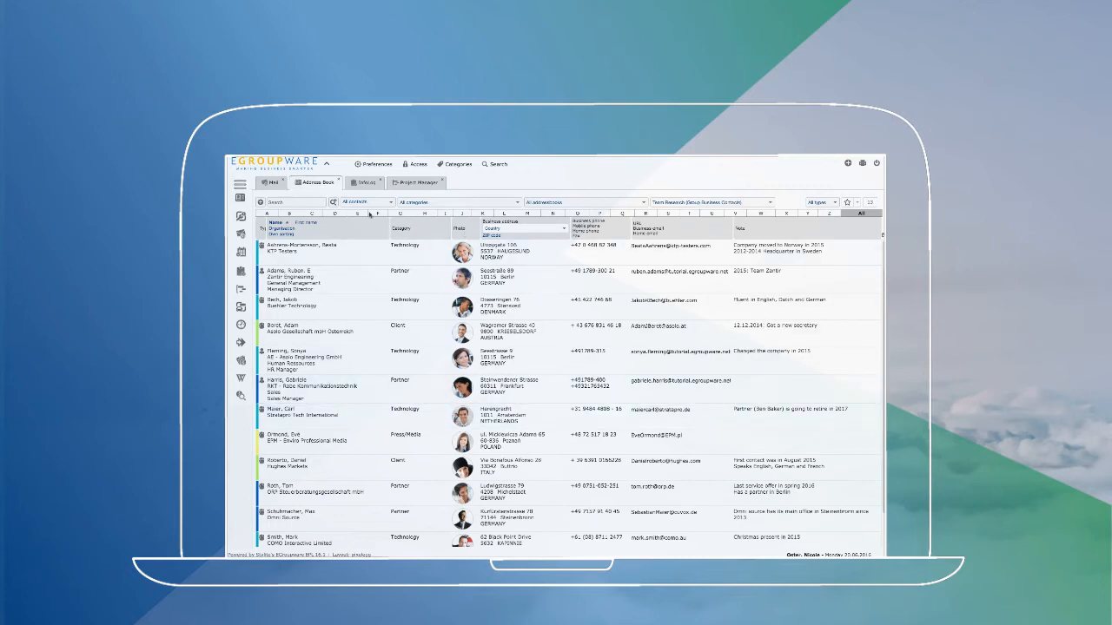
Switch to the mobile layout: tablet calendar week view beside a phone contact list.
{"action": "left_click", "coordinate": [271, 183]}
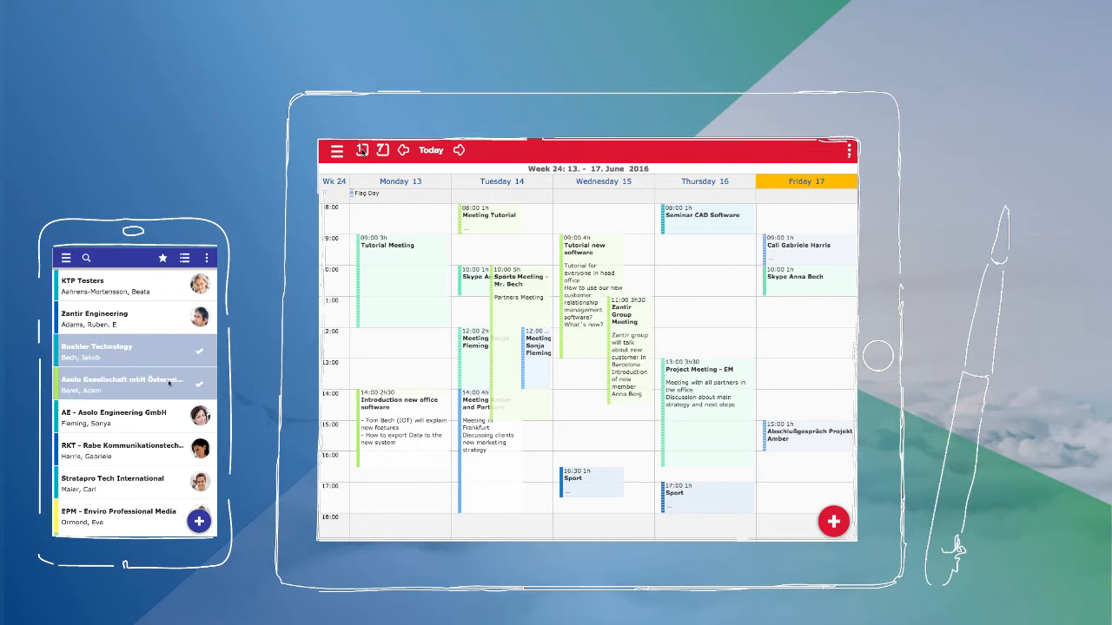
Show Friday 17 alone, return to the full week, then open the side menu's application list.
{"action": "left_click", "coordinate": [806, 181]}
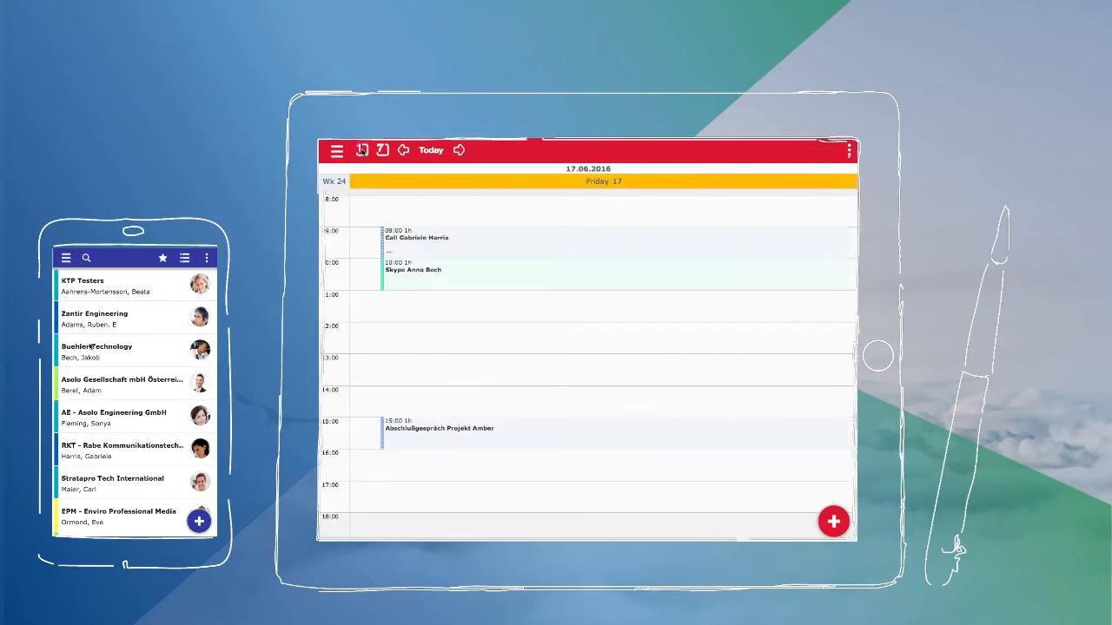
{"action": "left_click", "coordinate": [382, 150]}
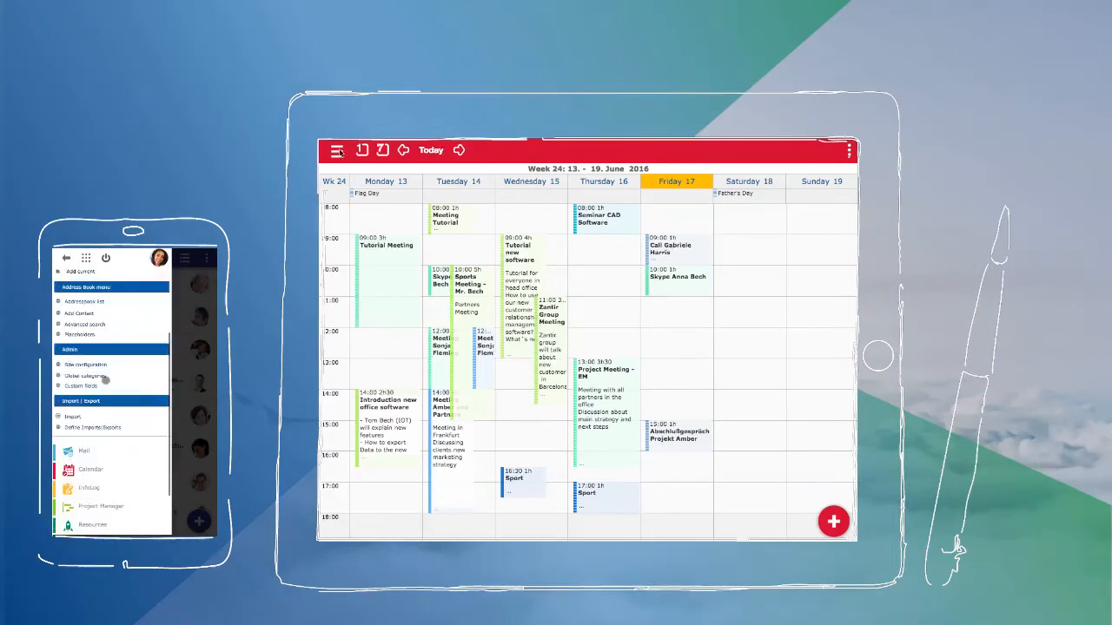
{"action": "left_click", "coordinate": [337, 150]}
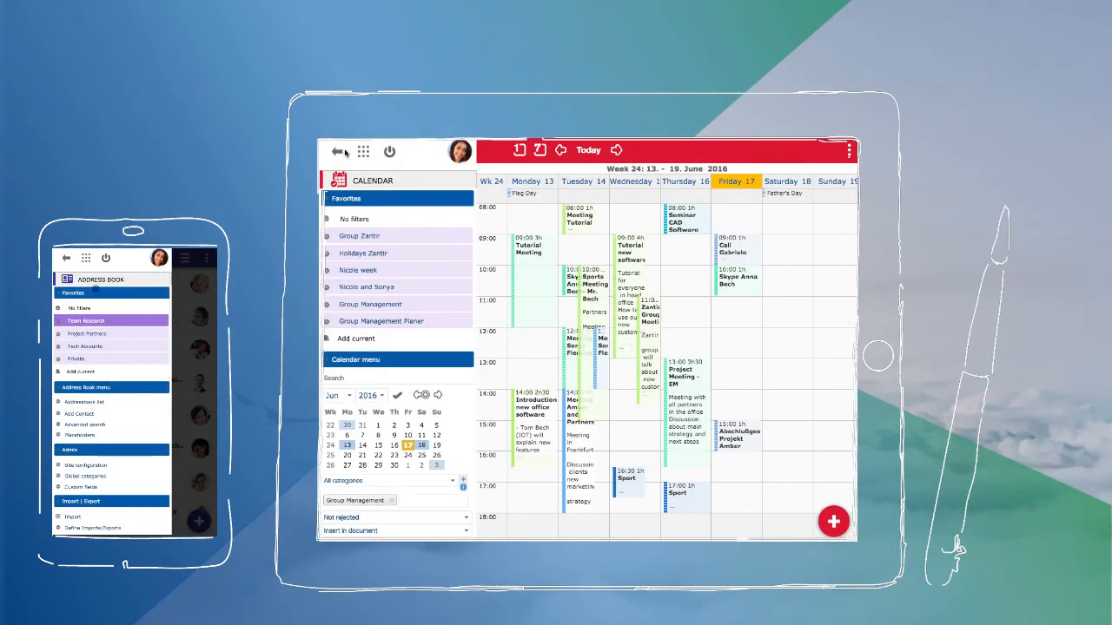
{"action": "left_click", "coordinate": [85, 258]}
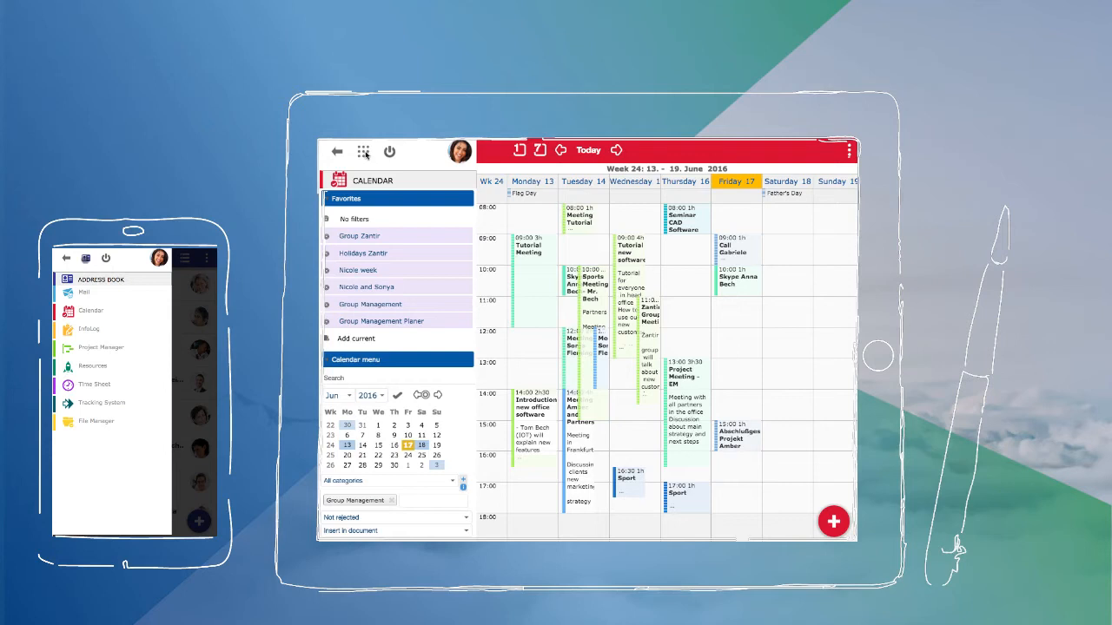
{"action": "left_click", "coordinate": [363, 151]}
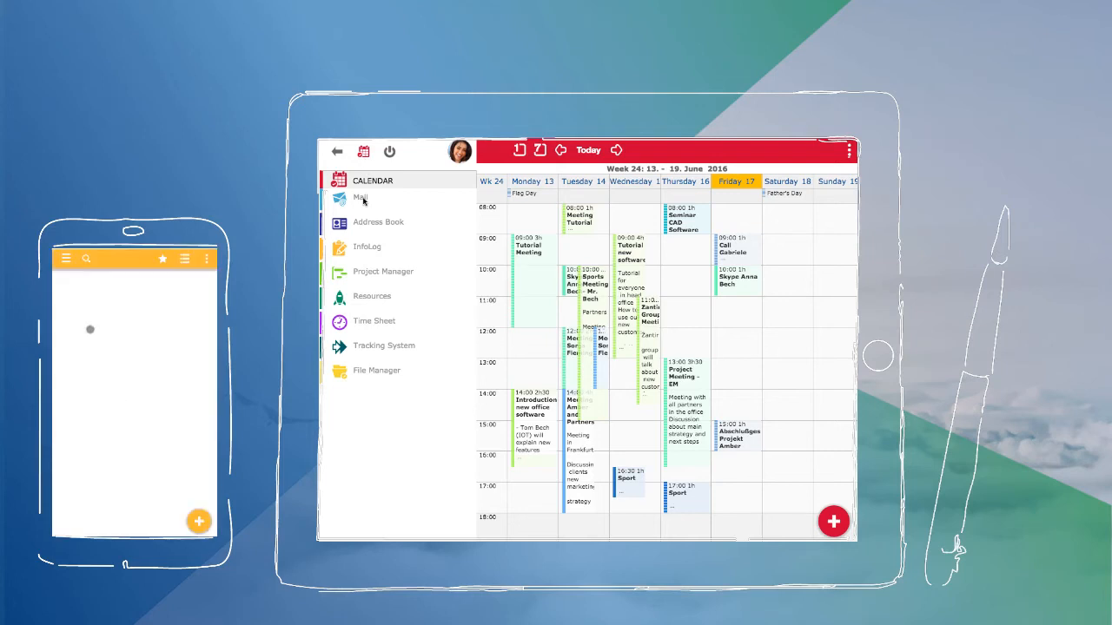
Visit the tablet's mail inbox, then switch to InfoLog through the applications menu.
{"action": "left_click", "coordinate": [361, 198]}
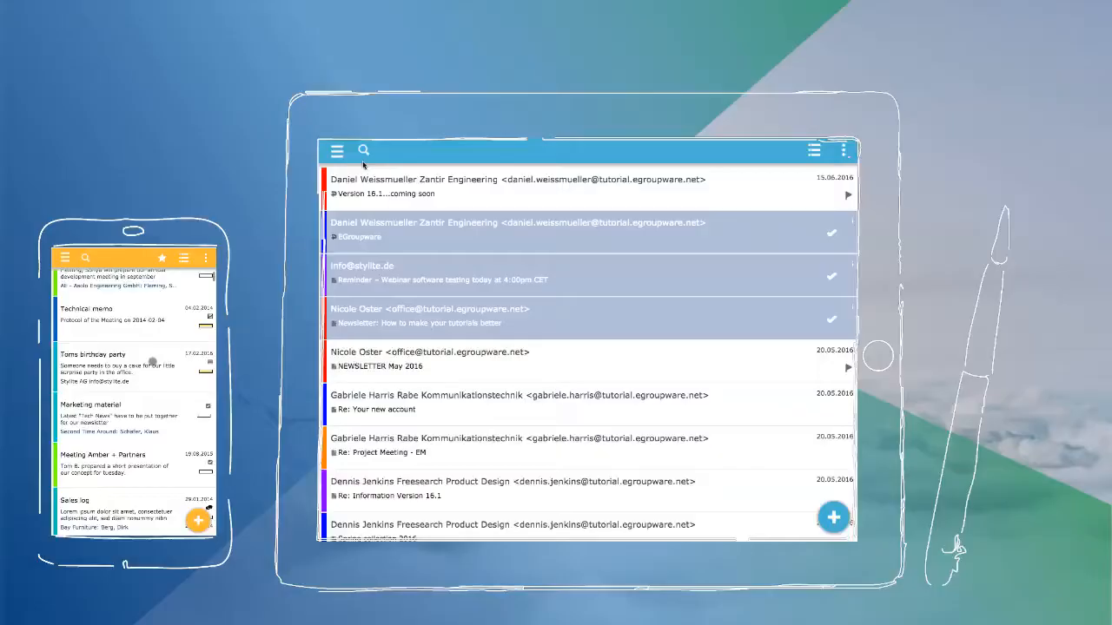
{"action": "left_click", "coordinate": [336, 151]}
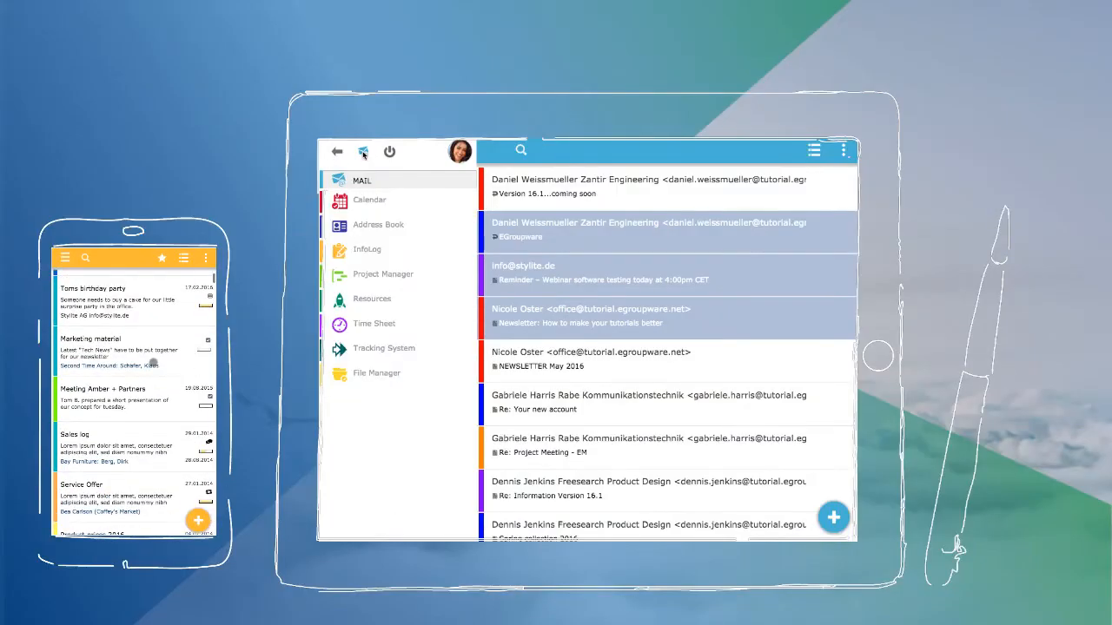
{"action": "left_click", "coordinate": [338, 251]}
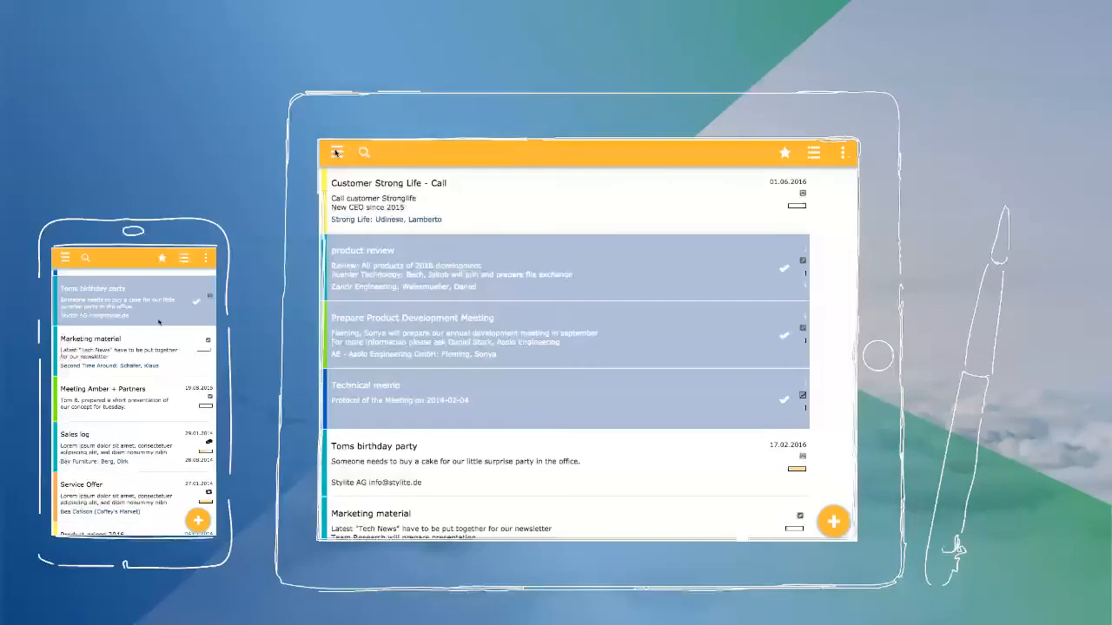
{"action": "left_click", "coordinate": [337, 152]}
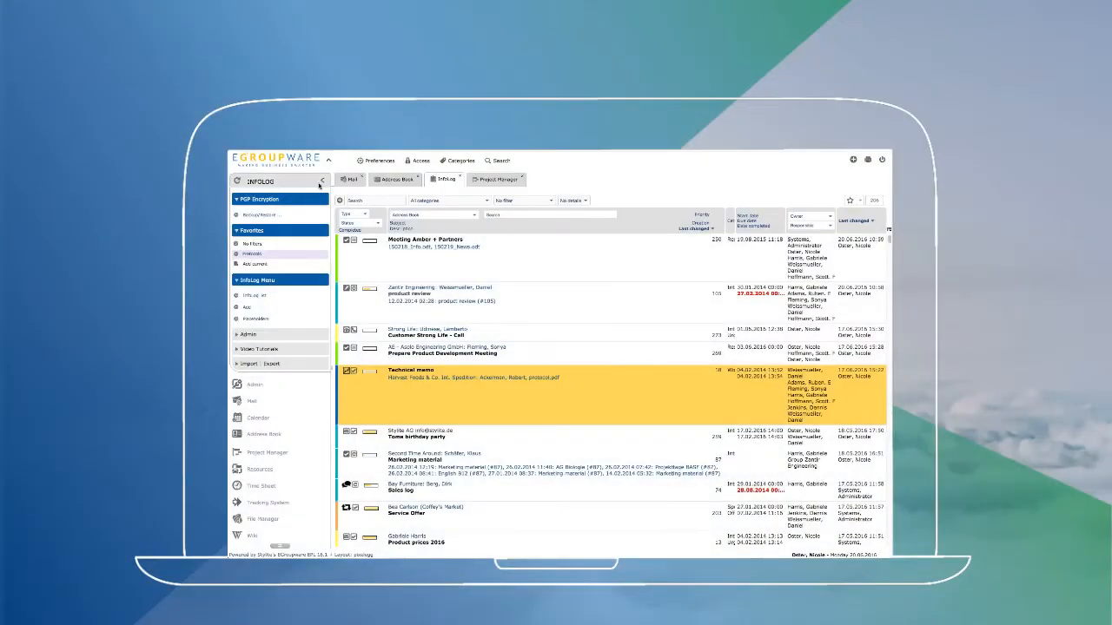
Hide InfoLog's side menu, go to the address book and hide its menu, then open Mail.
{"action": "left_click", "coordinate": [323, 180]}
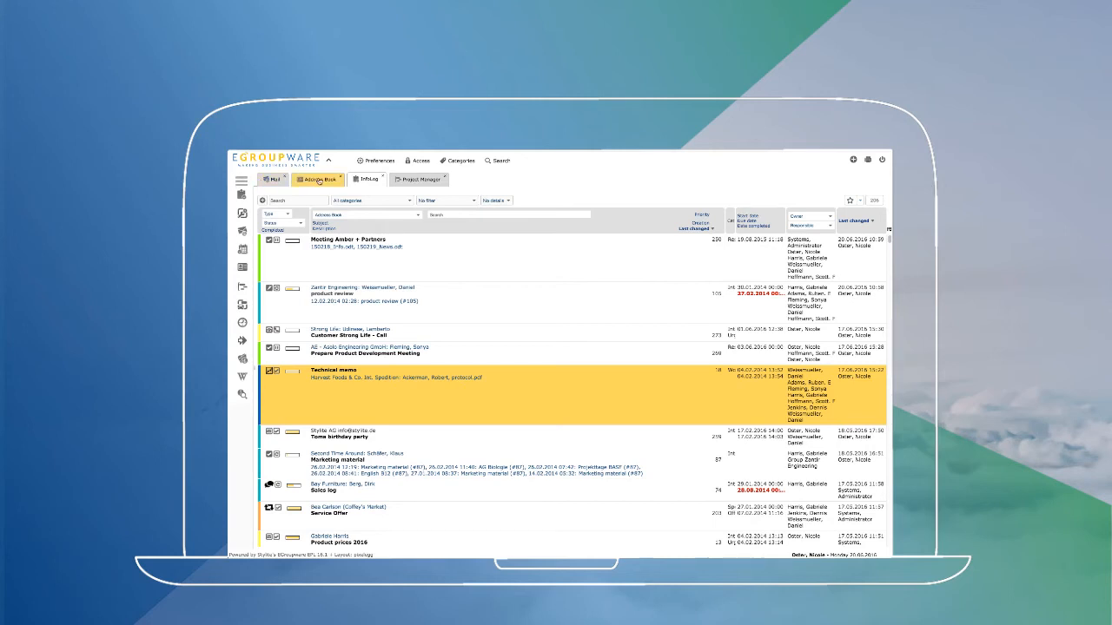
{"action": "left_click", "coordinate": [316, 179]}
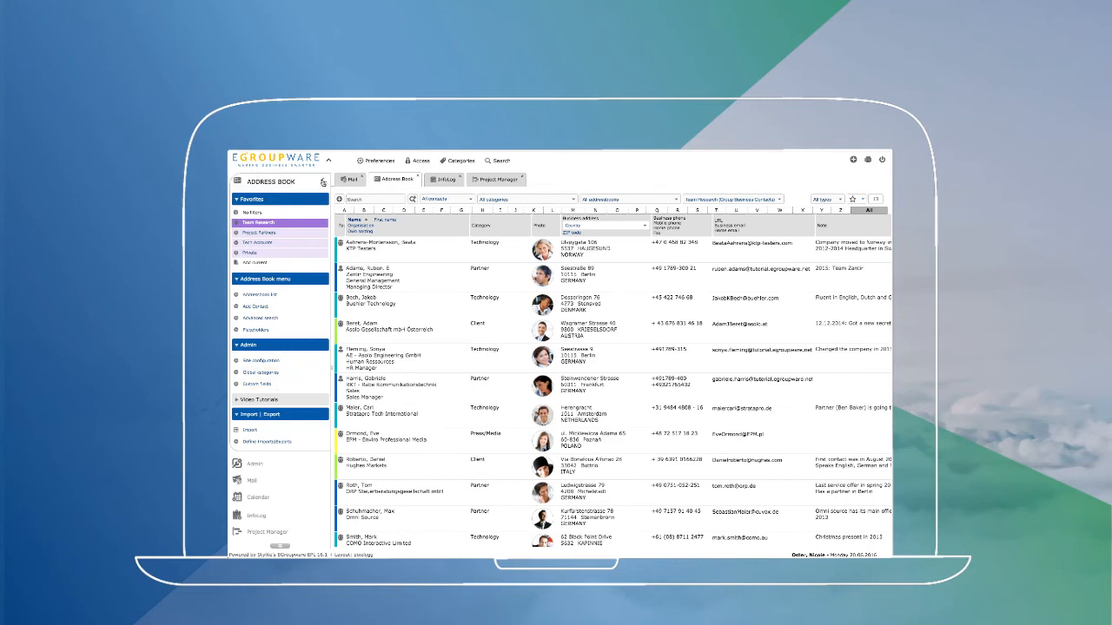
{"action": "left_click", "coordinate": [240, 181]}
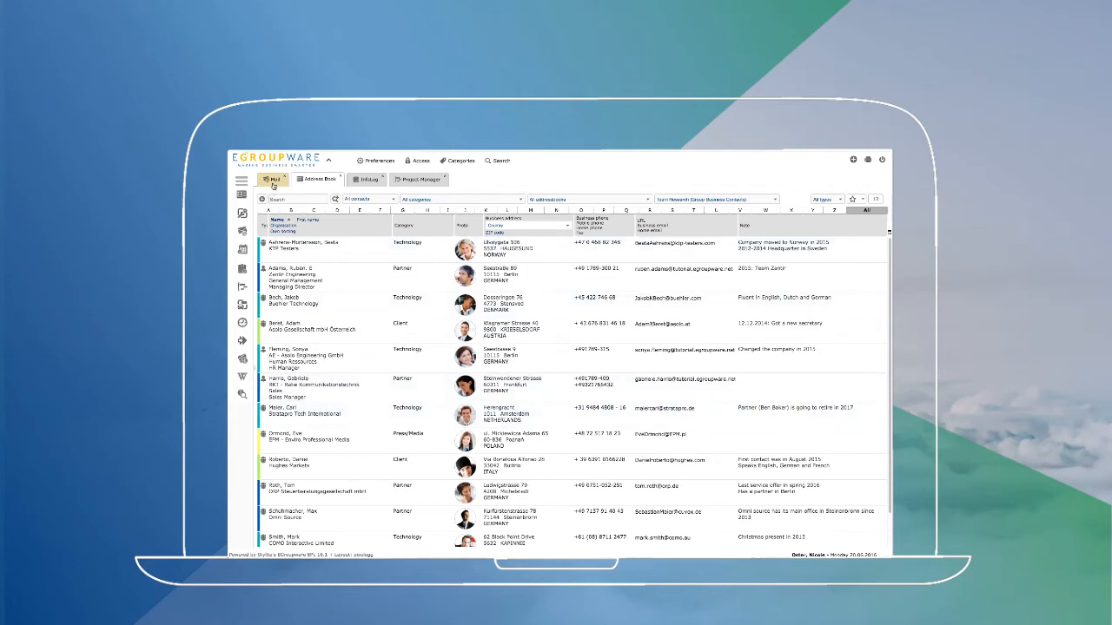
{"action": "left_click", "coordinate": [272, 179]}
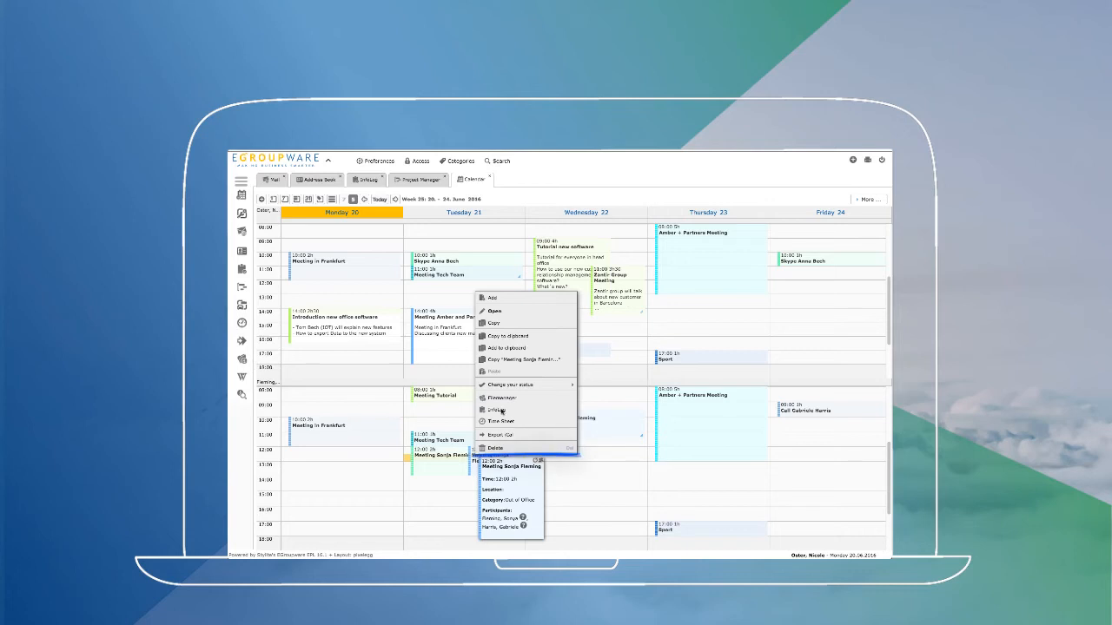
{"action": "mouse_move", "coordinate": [494, 311]}
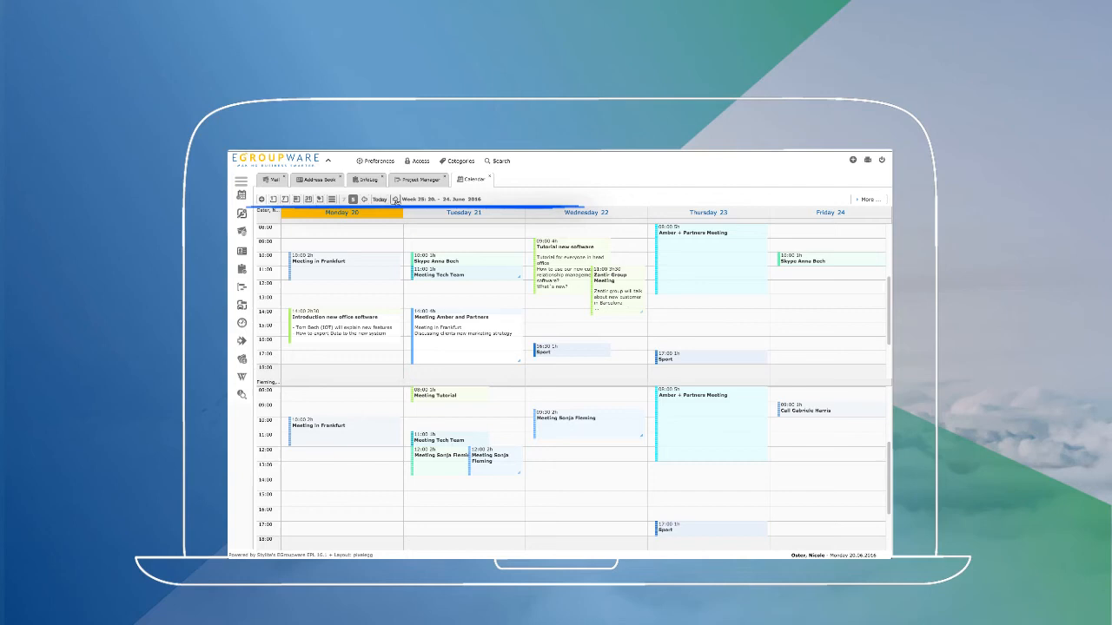
{"action": "left_click", "coordinate": [364, 199]}
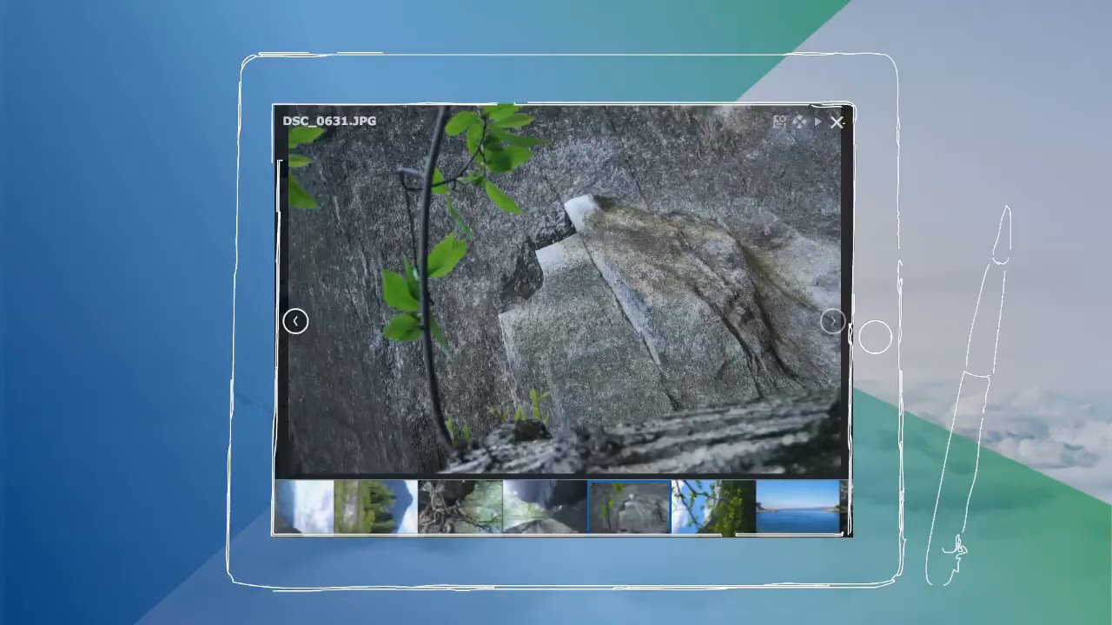
Close the tablet's DSC_0631.JPG photo viewer, returning to the address book list.
{"action": "left_click", "coordinate": [835, 121]}
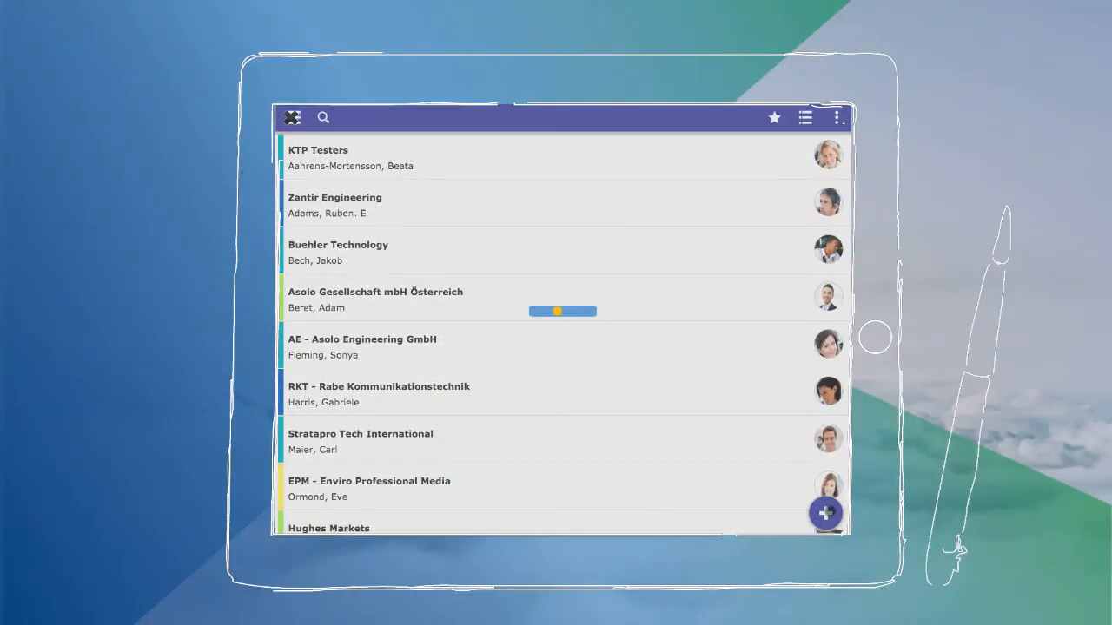
{"action": "left_click", "coordinate": [825, 512]}
{"action": "type", "text": "For"}
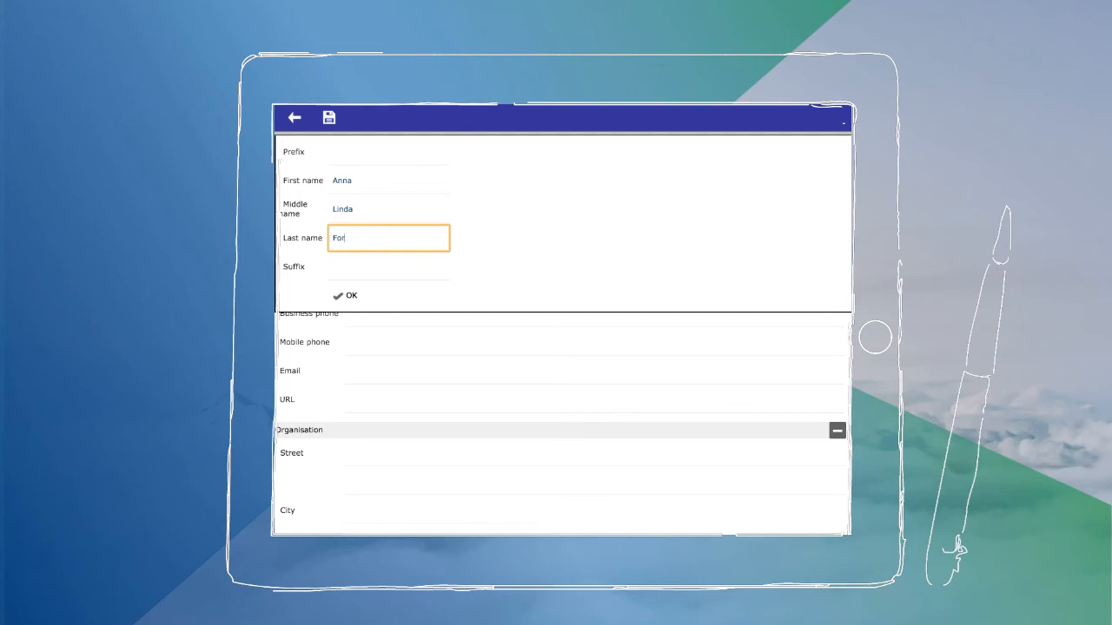
{"action": "left_click", "coordinate": [345, 295]}
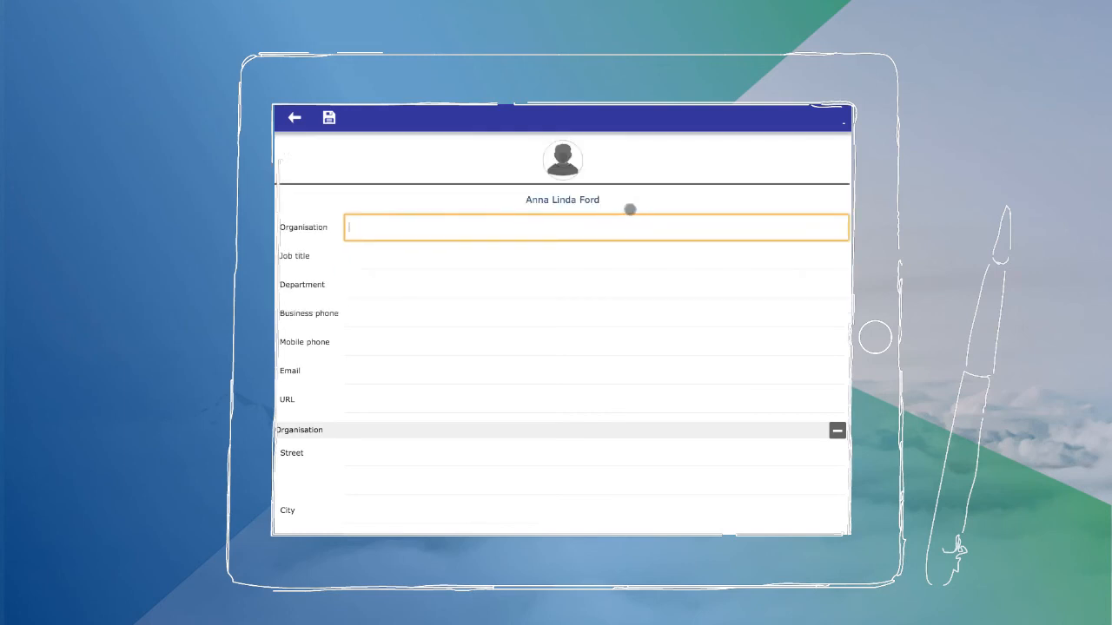
{"action": "left_click", "coordinate": [295, 117]}
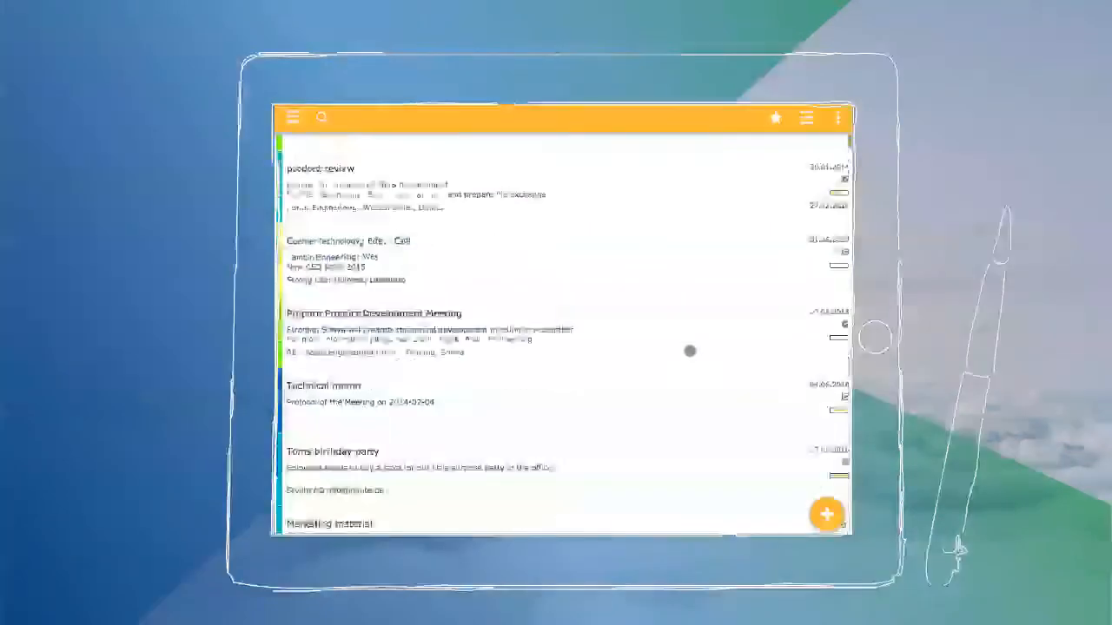
Scroll the tablet's InfoLog list past product review and Technical memo.
{"action": "scroll", "scroll_direction": "down", "scroll_amount": 3}
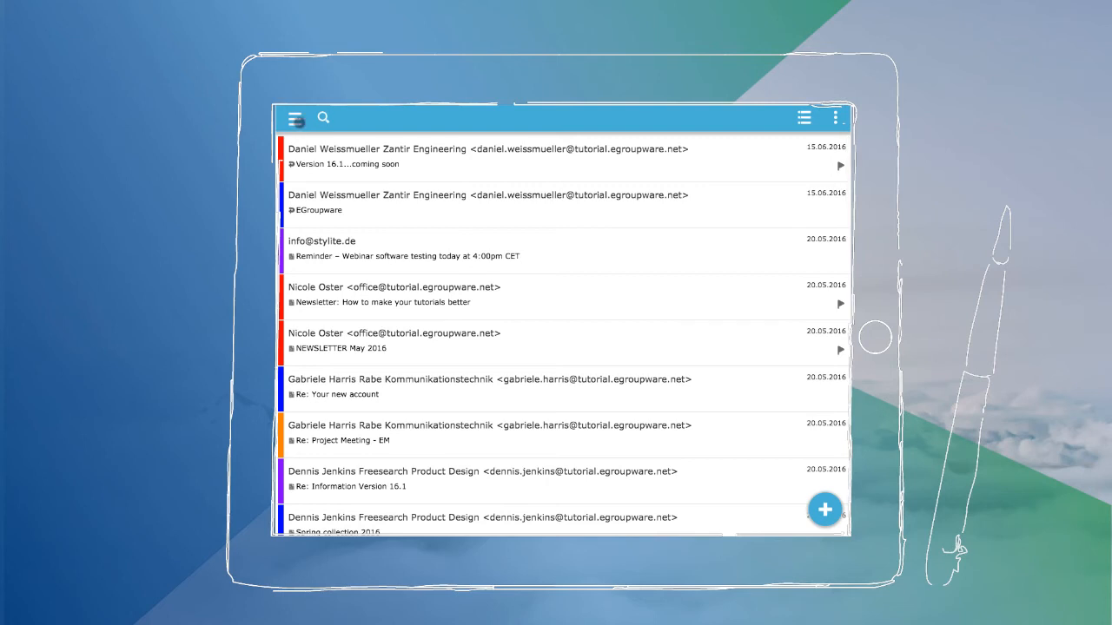
Open, close and reopen the tablet's mail folder menu, then scroll through the account folders.
{"action": "left_click", "coordinate": [294, 117]}
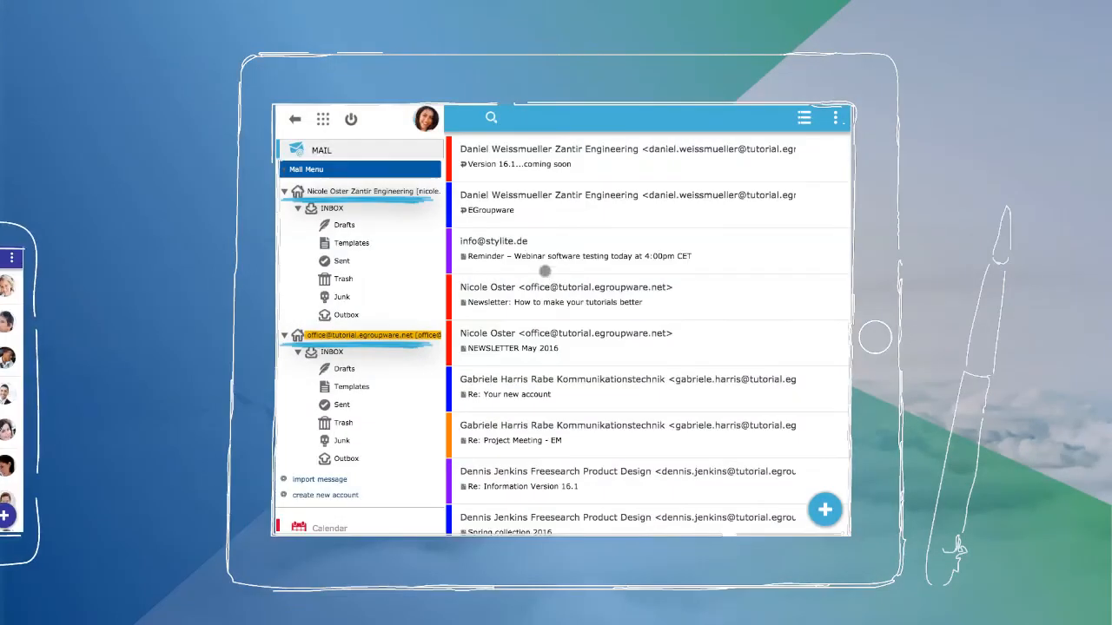
{"action": "left_click", "coordinate": [294, 117]}
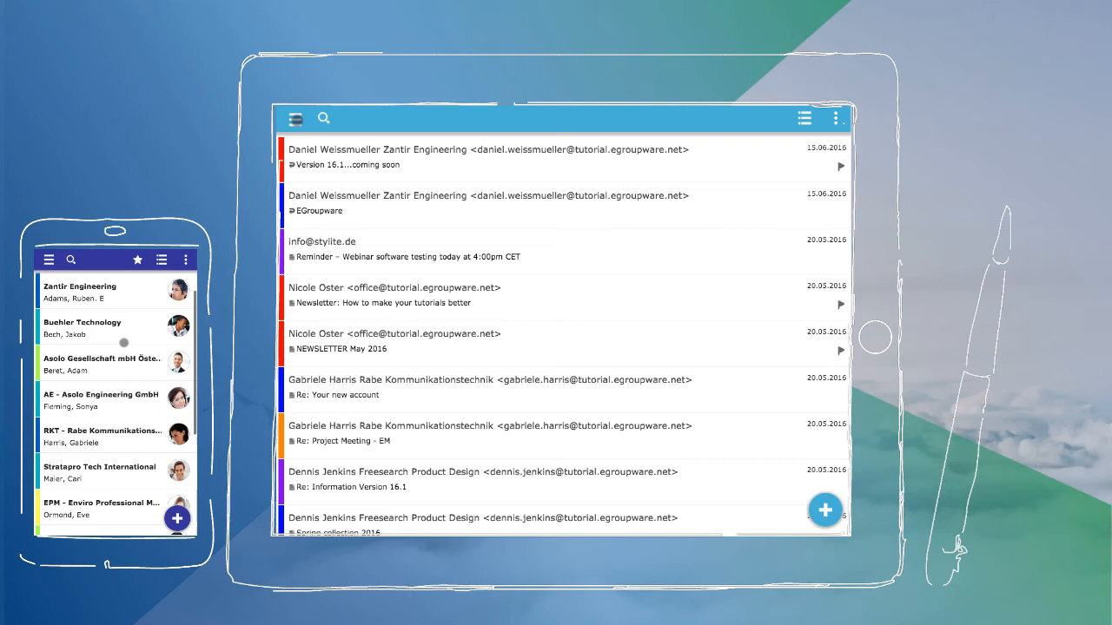
{"action": "left_click", "coordinate": [295, 118]}
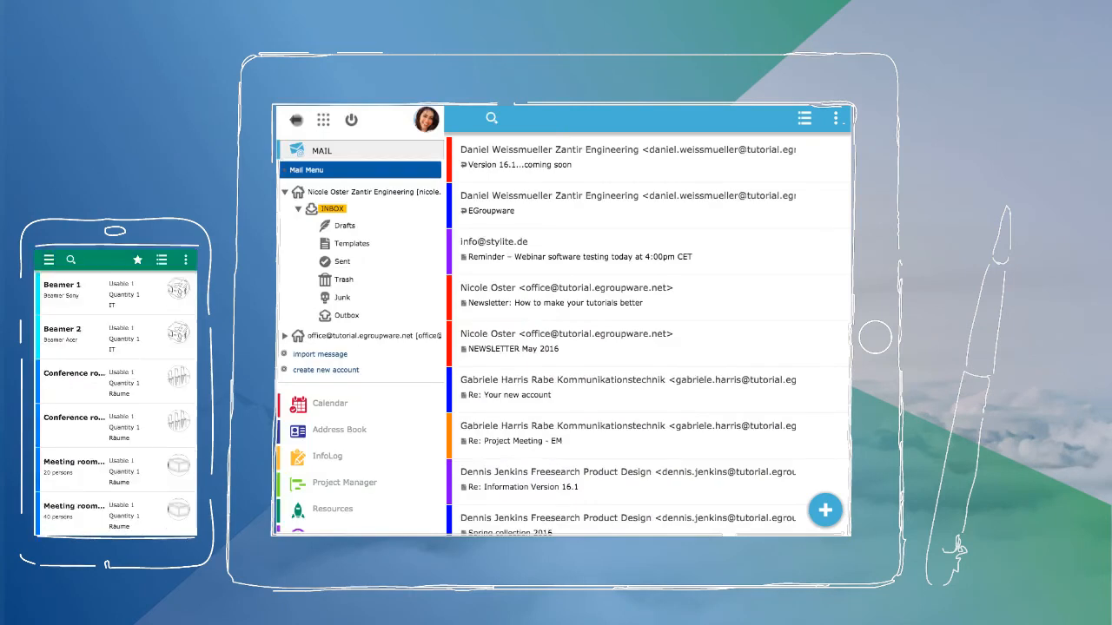
{"action": "scroll", "scroll_direction": "down", "scroll_amount": 3}
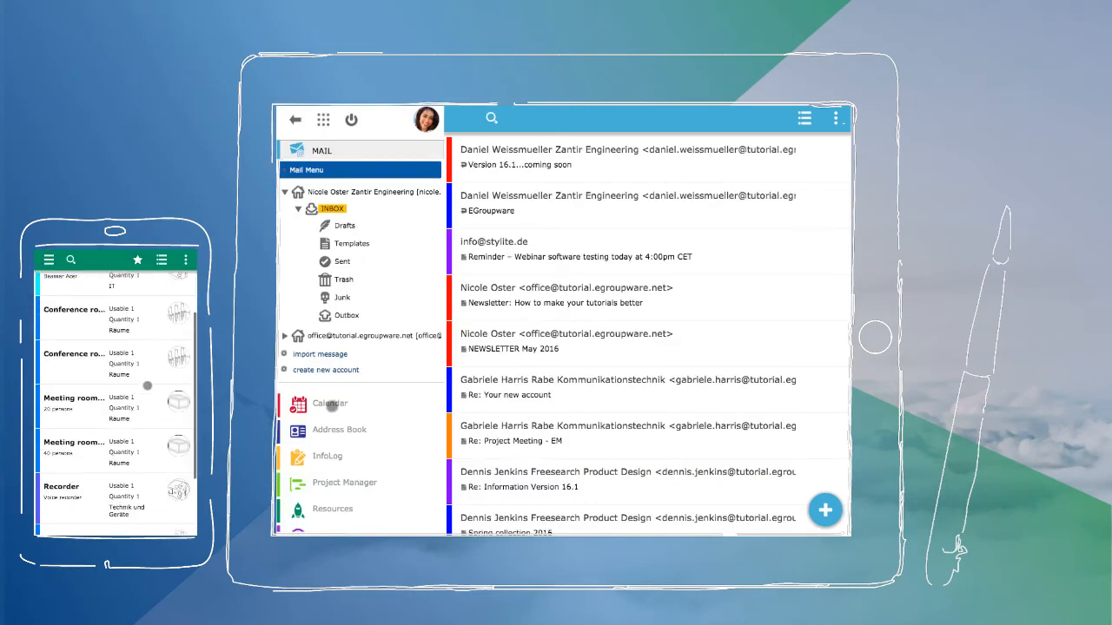